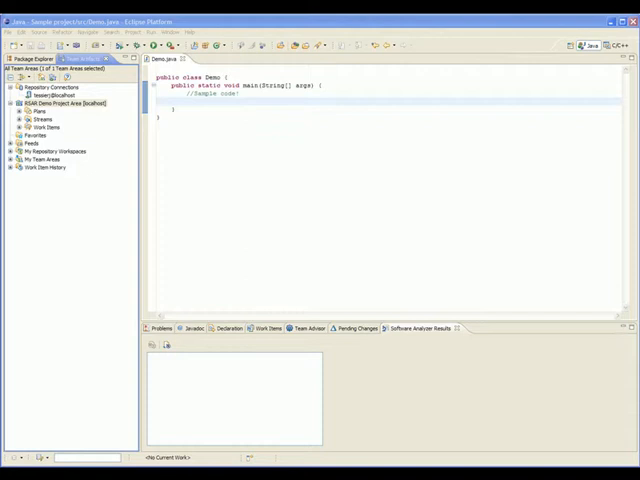
mouse_move(500, 341)
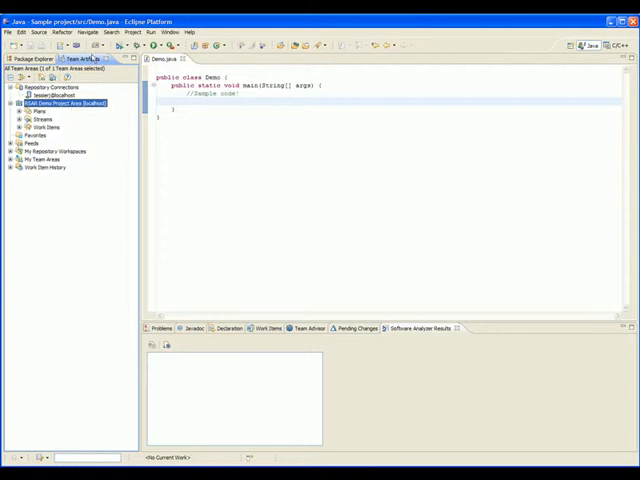
mouse_move(90, 58)
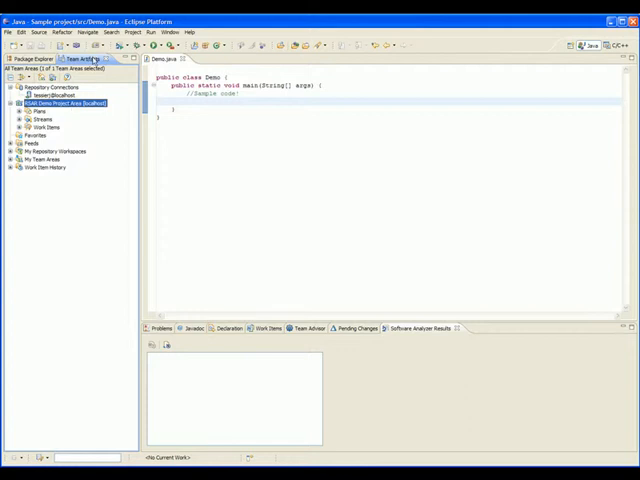
- Open the RSAR Demo Project Area editor on its Process Configuration page
click(170, 32)
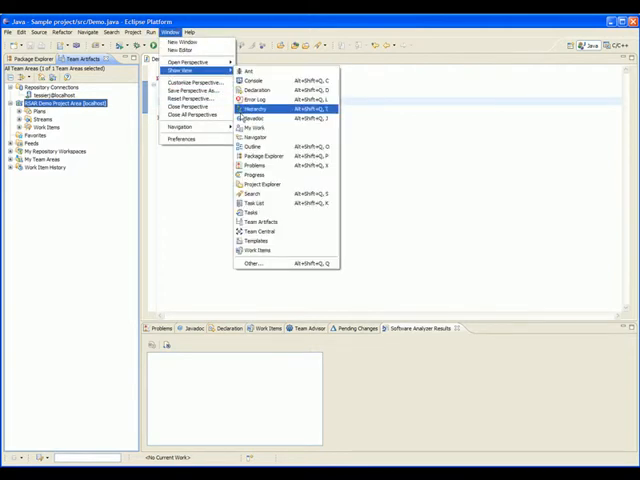
mouse_move(260, 221)
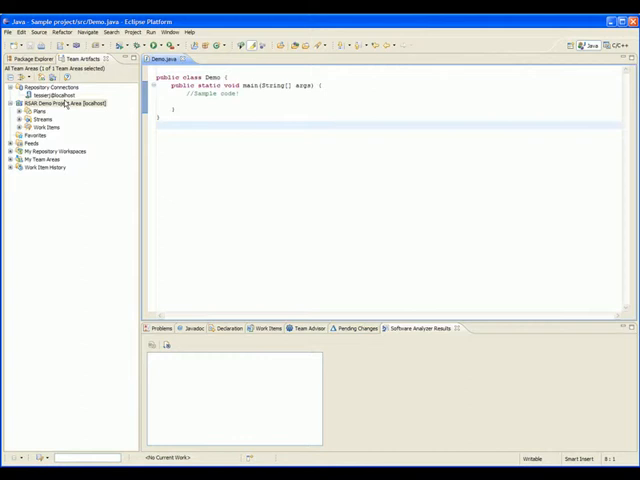
mouse_move(64, 119)
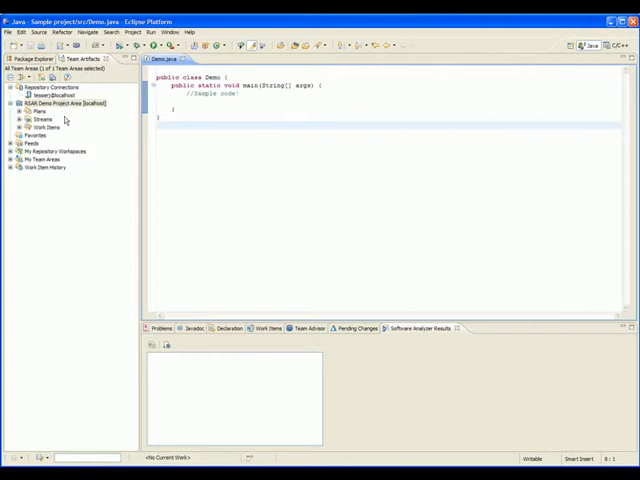
right_click(55, 103)
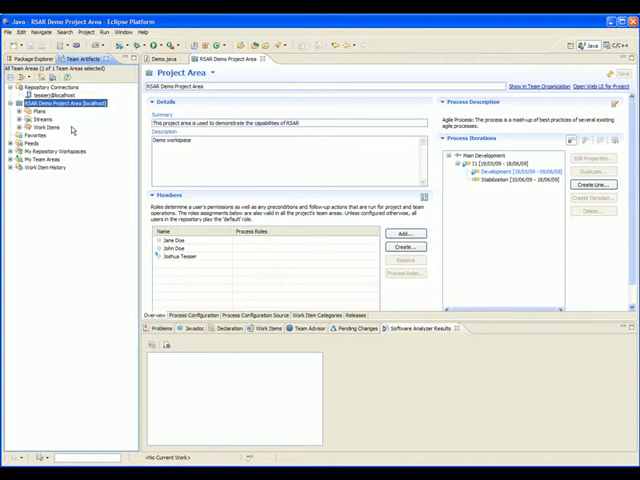
mouse_move(138, 207)
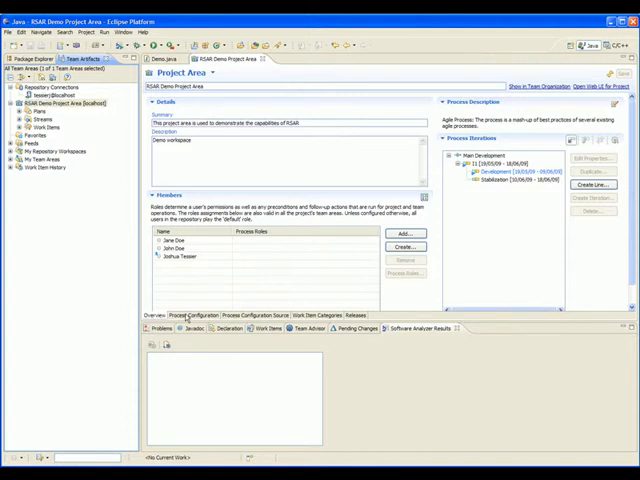
click(190, 315)
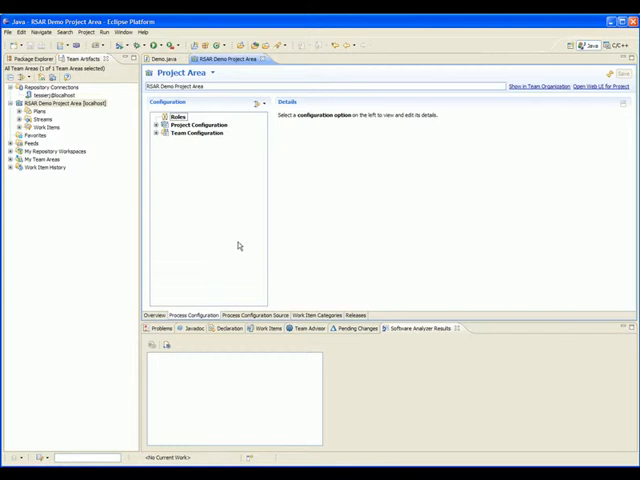
- Show Team Configuration's Operation Behavior table, scrolled down to the Source Control Deliver operations
click(159, 133)
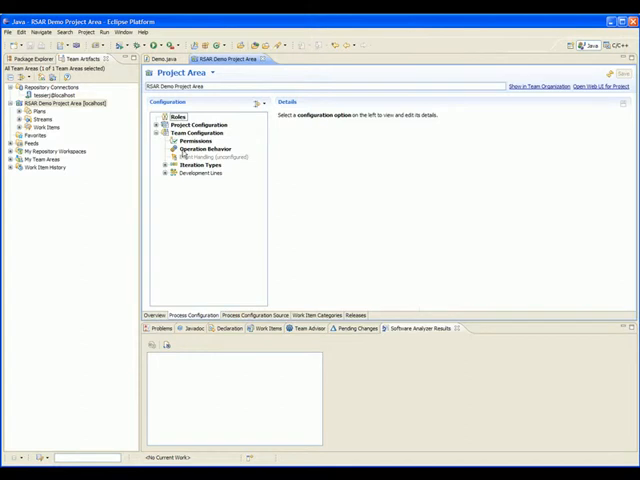
click(198, 148)
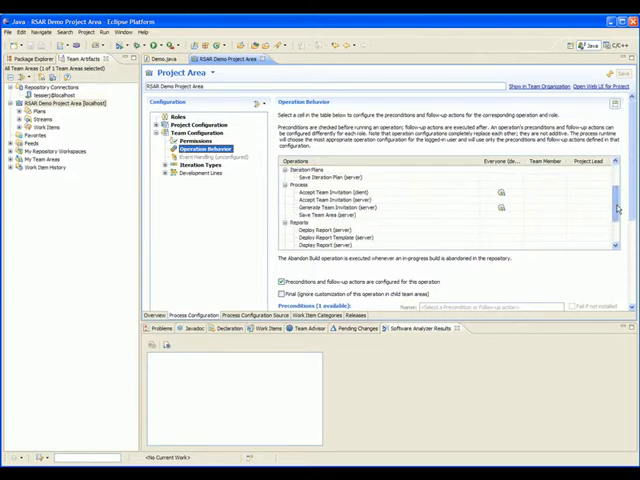
scroll(down, 3)
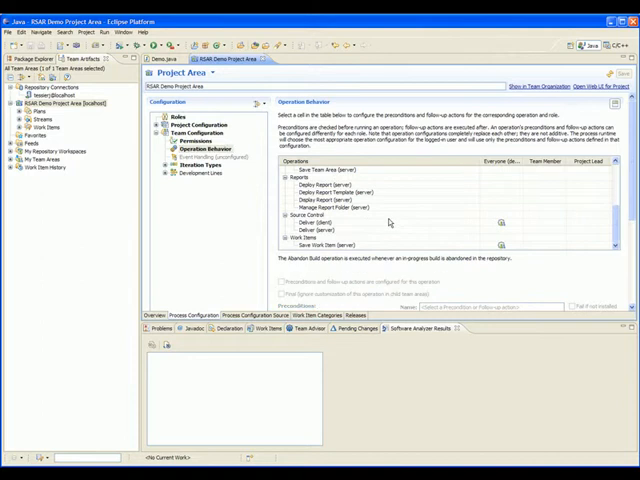
mouse_move(390, 223)
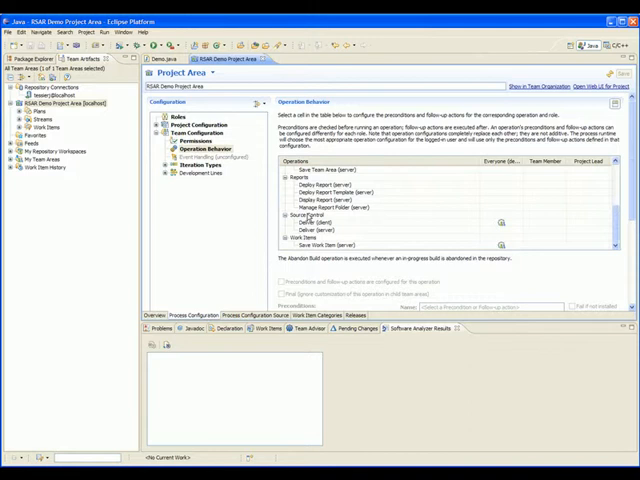
mouse_move(478, 222)
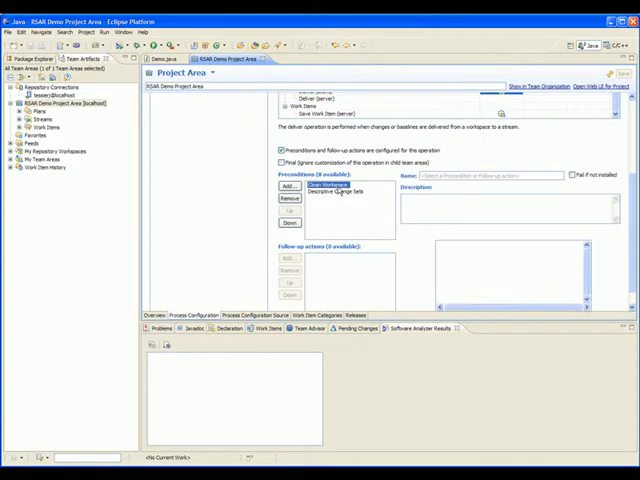
- Open the Add Preconditions dialog for the client Deliver operation
click(327, 186)
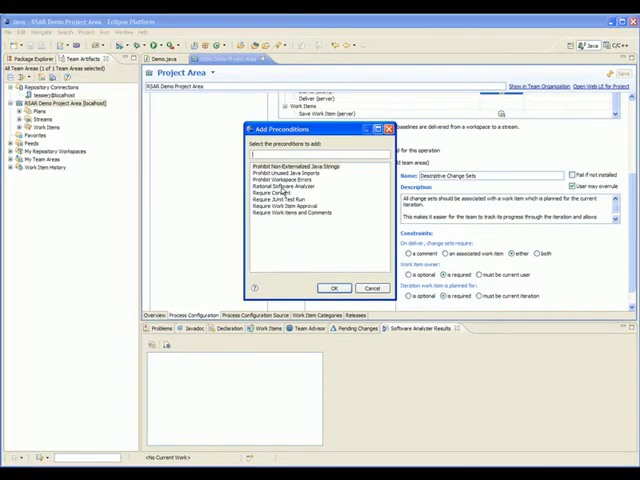
- Add the Rational Software Analyzer precondition to client Deliver
click(284, 187)
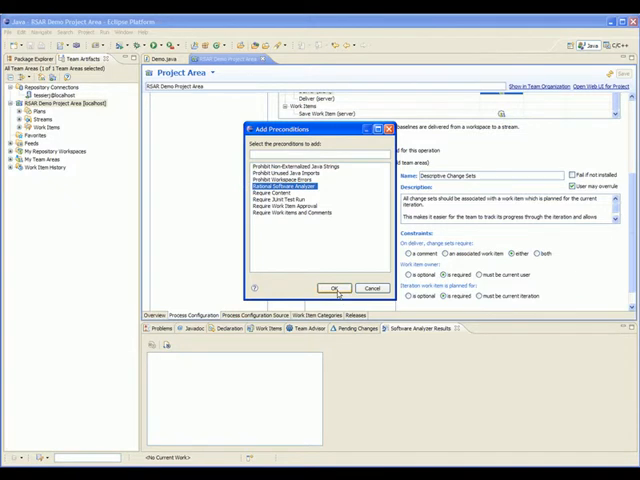
click(334, 288)
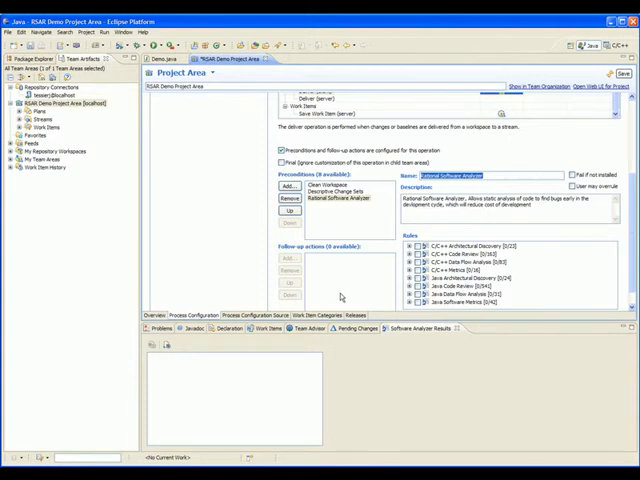
mouse_move(360, 294)
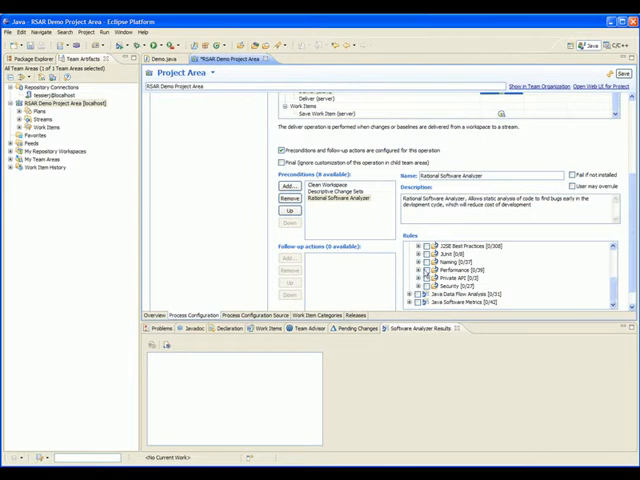
- Enable the Java Code Review rule 'Avoid using System.out or System.err in production code'
click(410, 269)
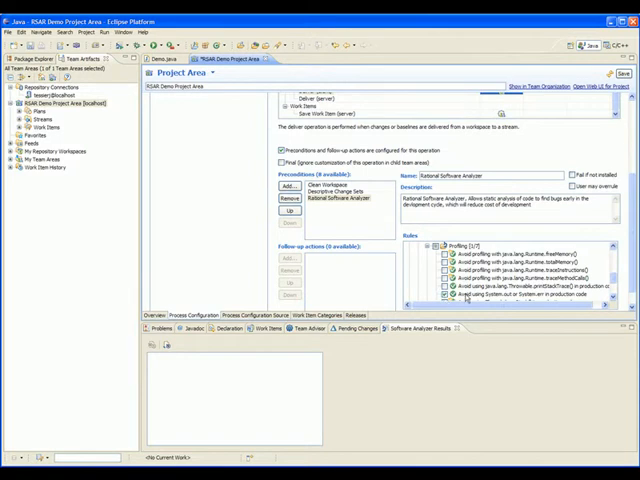
click(530, 287)
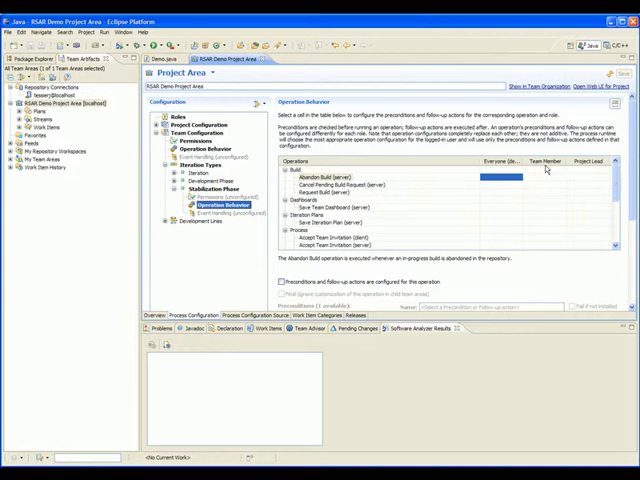
- Scroll the Stabilization Phase Operation Behavior table to reach its Deliver preconditions
scroll(down, 3)
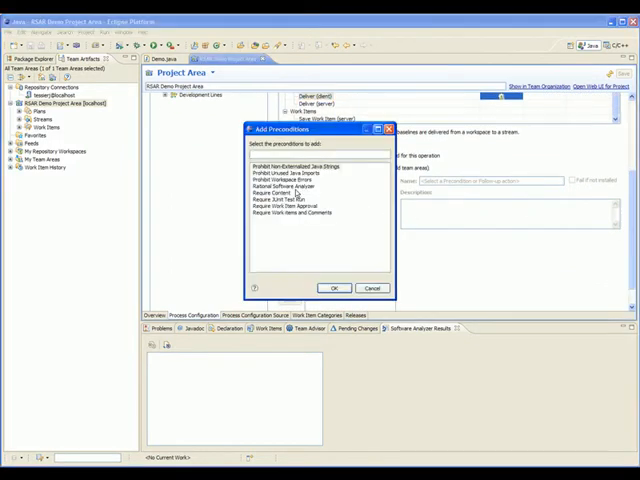
- Choose the Rational Software Analyzer precondition and apply the configuration to the project area
click(334, 288)
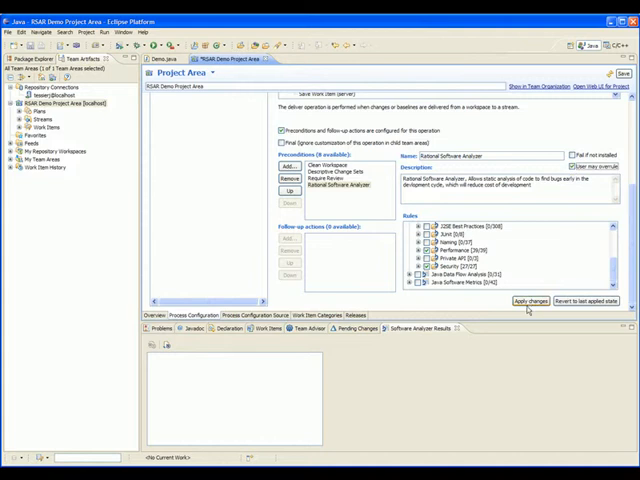
click(532, 301)
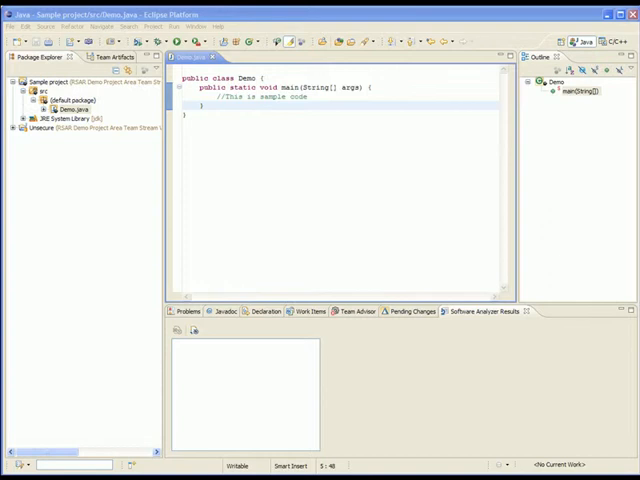
mouse_move(557, 463)
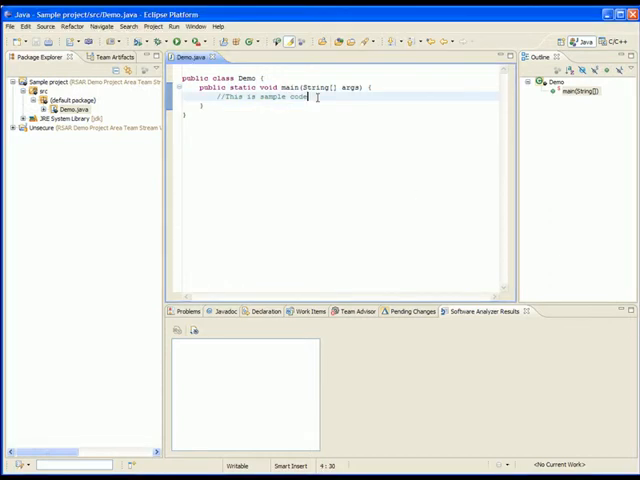
- Add System.out.println("Some statement"); to Demo.java's main method and save
text(System.out.println("Some str)
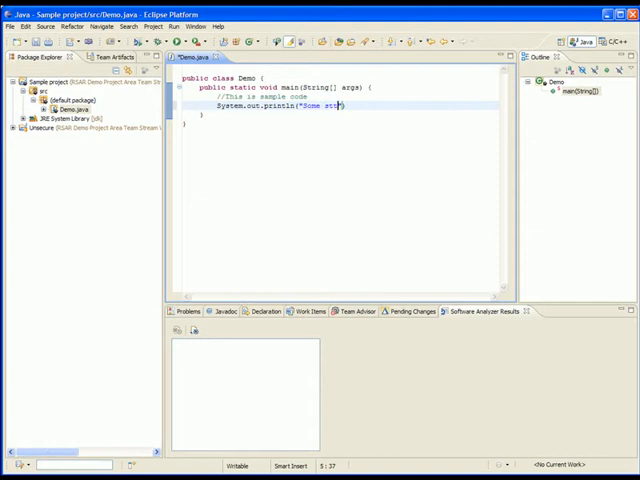
text(atement");)
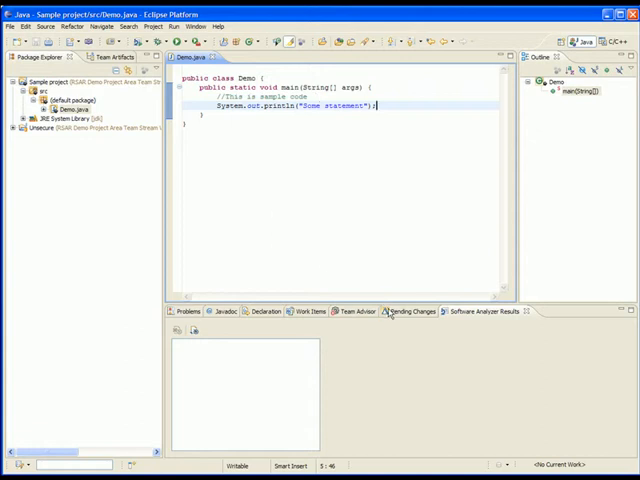
- Check in the Demo.java change from Pending Changes and deliver the outgoing change set
click(409, 311)
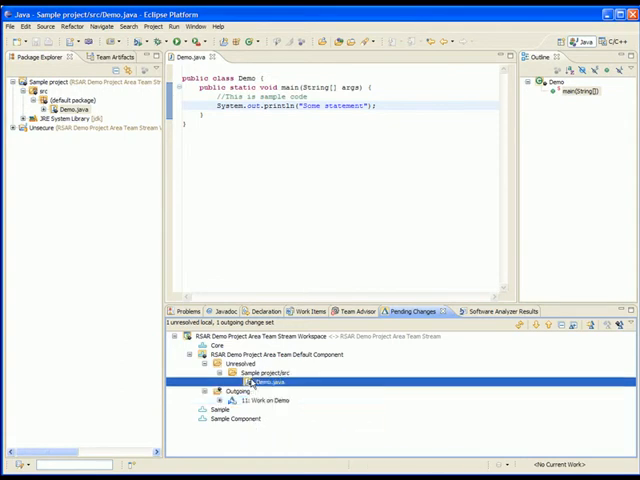
right_click(252, 382)
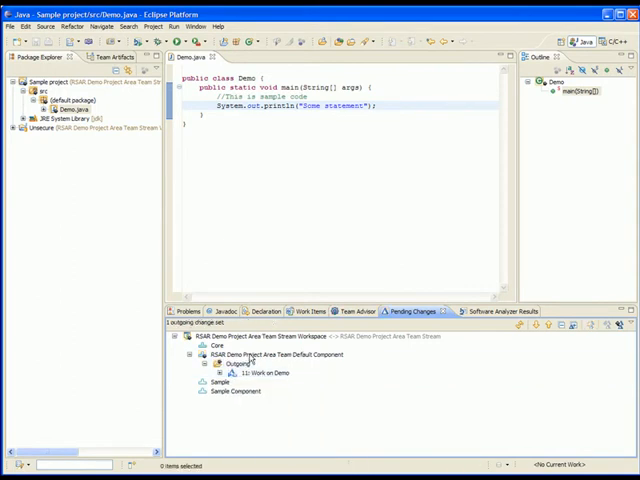
click(267, 372)
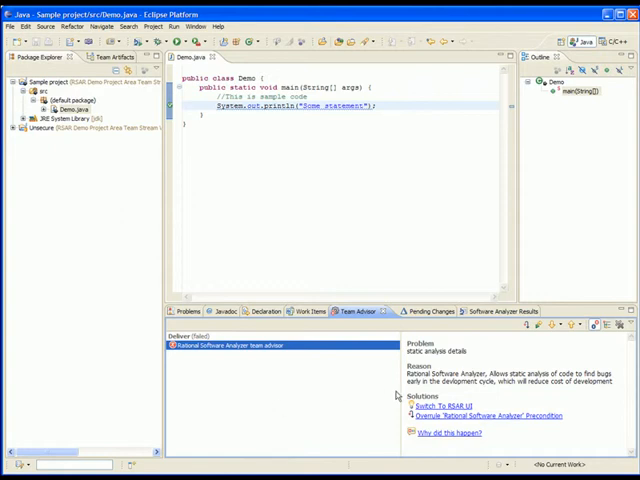
mouse_move(440, 405)
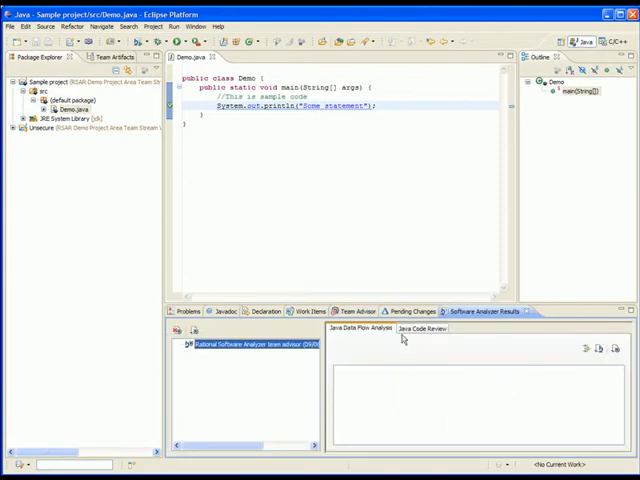
- View the Java Code Review results flagging Demo.java's System.out use
click(421, 328)
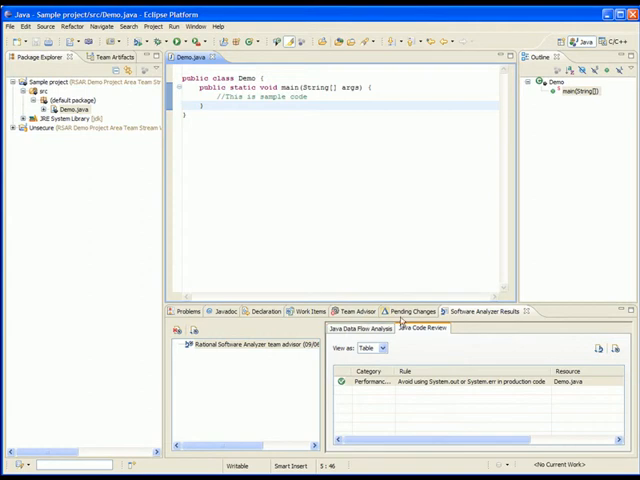
- Add SomeNewClass with a doSomething method printing "Problem" via System.out, and save
click(409, 311)
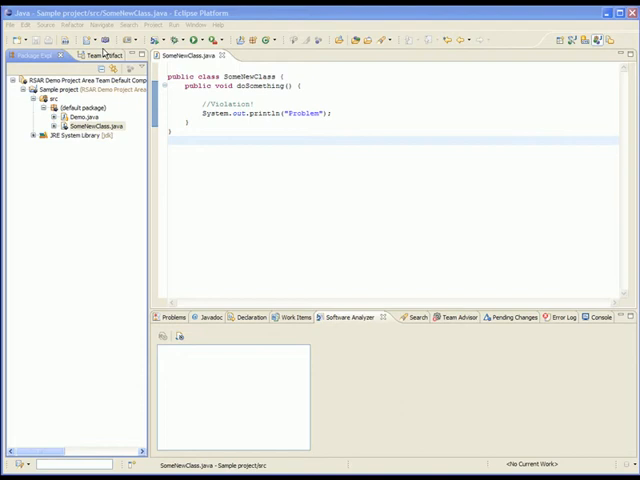
- Show Pending Changes and expand the outgoing change set for SomeNewClass
click(97, 54)
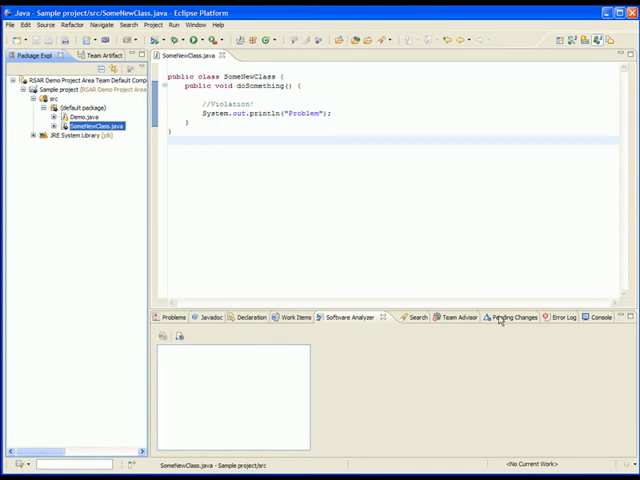
click(516, 317)
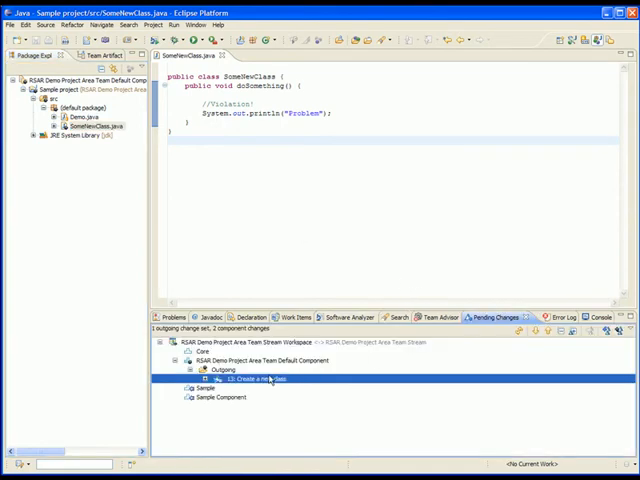
- Deliver the change set, then open the failed precondition's Java Code Review Performance findings
right_click(255, 379)
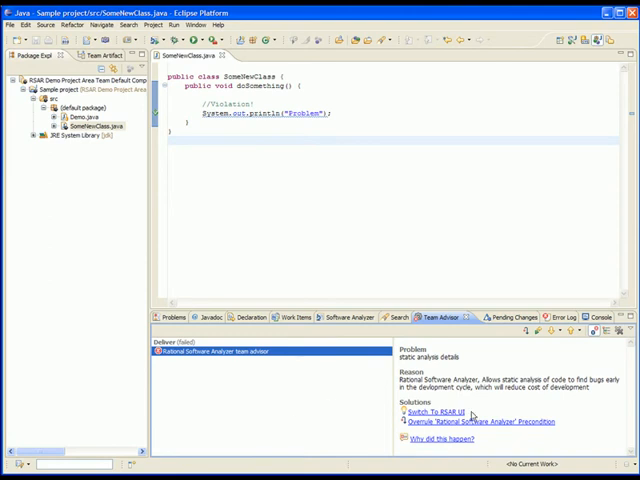
click(432, 411)
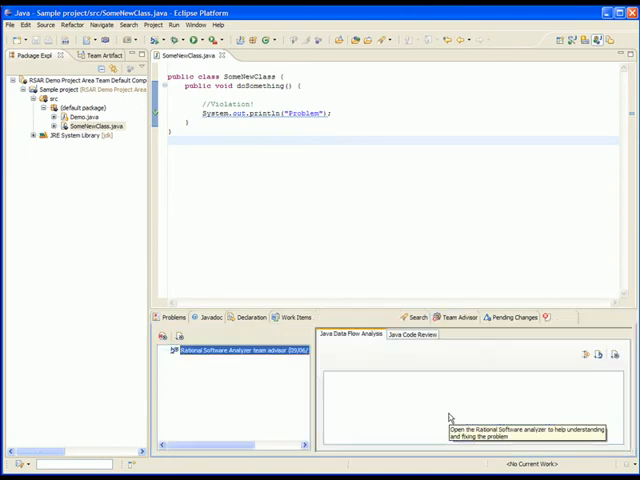
click(408, 334)
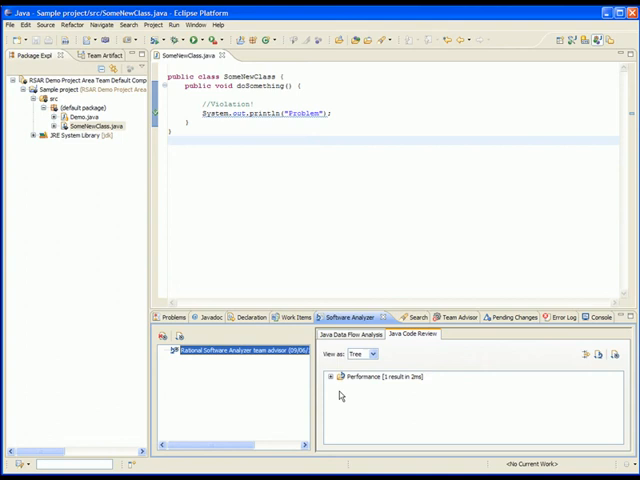
click(337, 377)
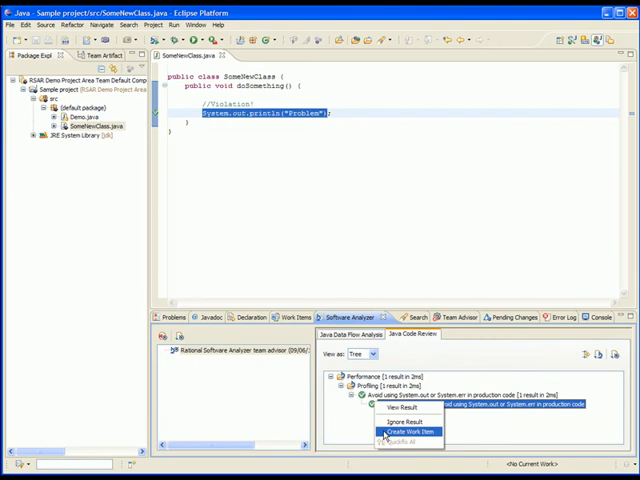
- Create a Defect from the System.out result, filed against RSAR Demo Project Area, and save
click(408, 424)
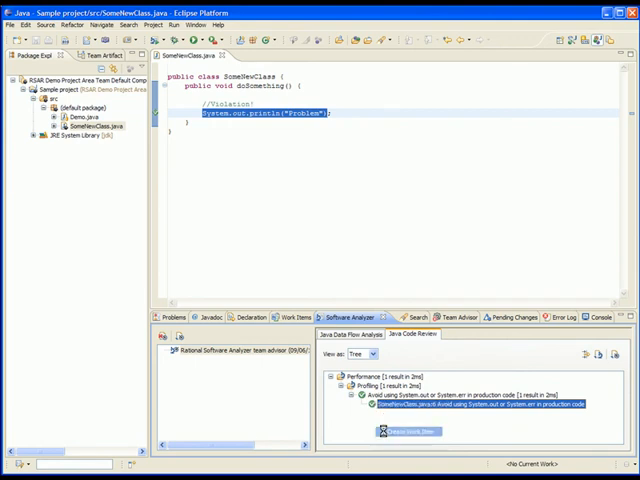
click(406, 432)
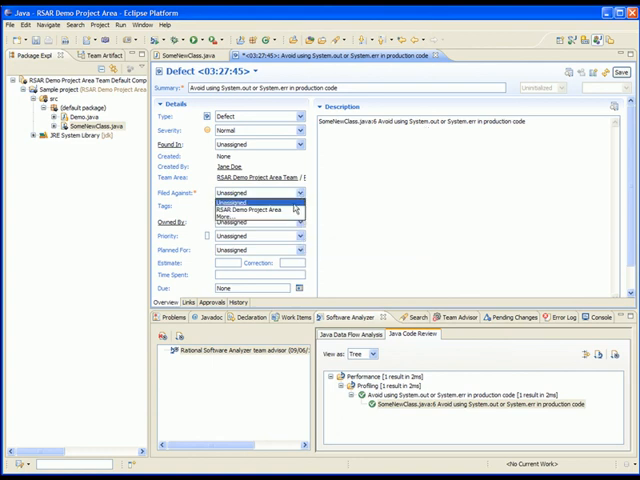
click(250, 200)
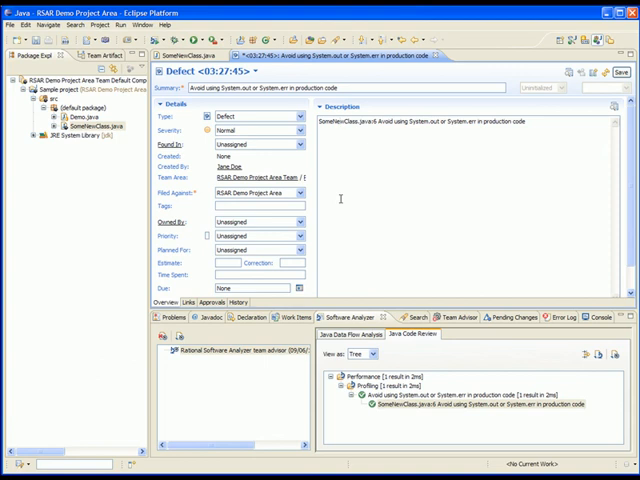
click(621, 70)
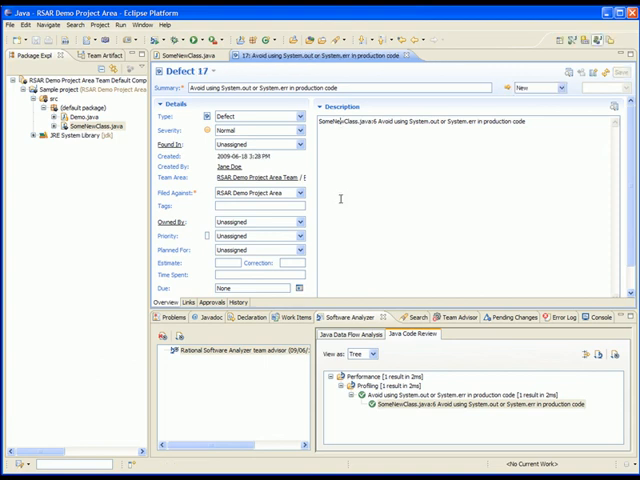